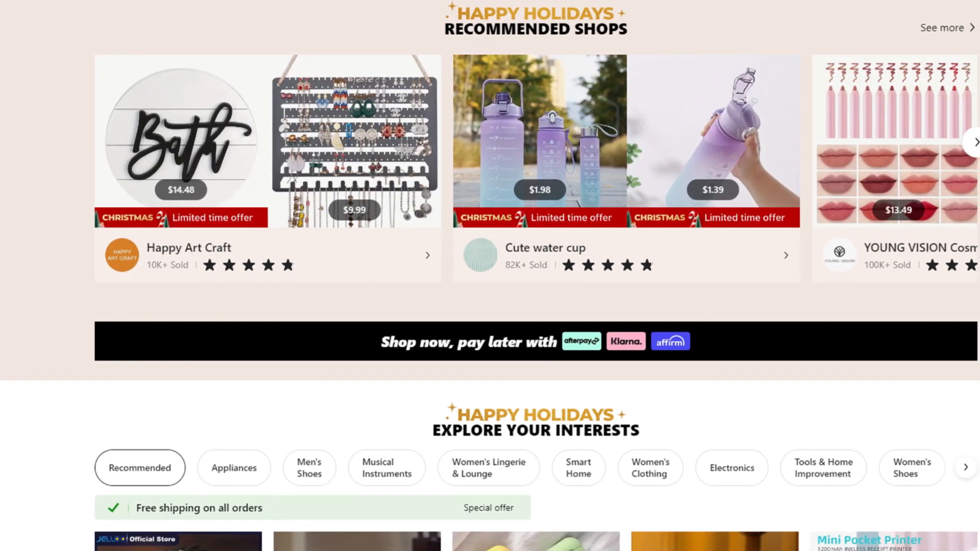
pyautogui.scroll(-3)
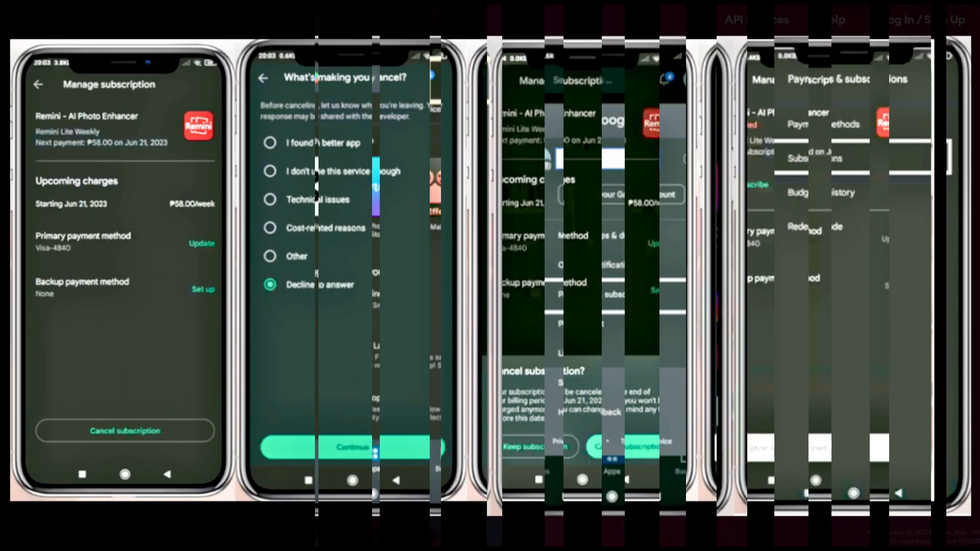
pyautogui.click(630, 447)
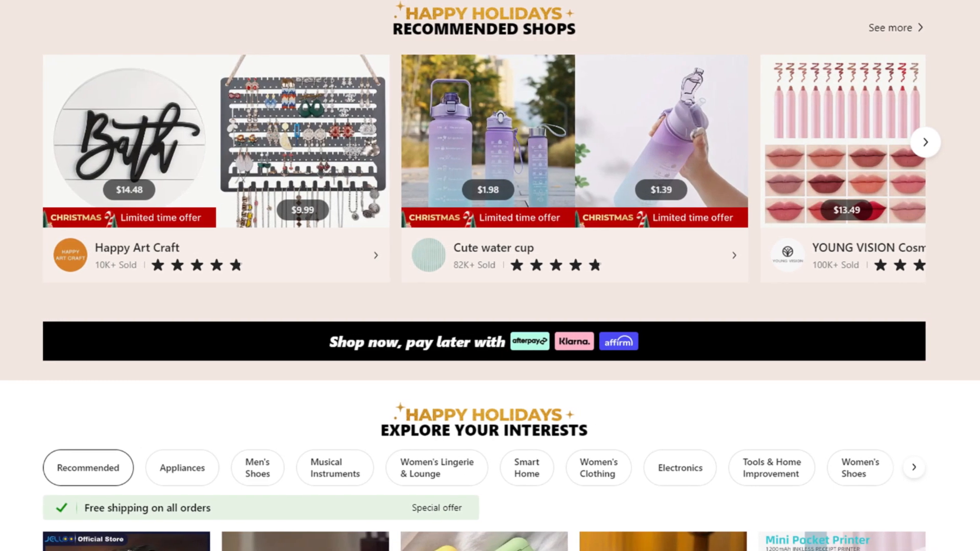
pyautogui.scroll(-3)
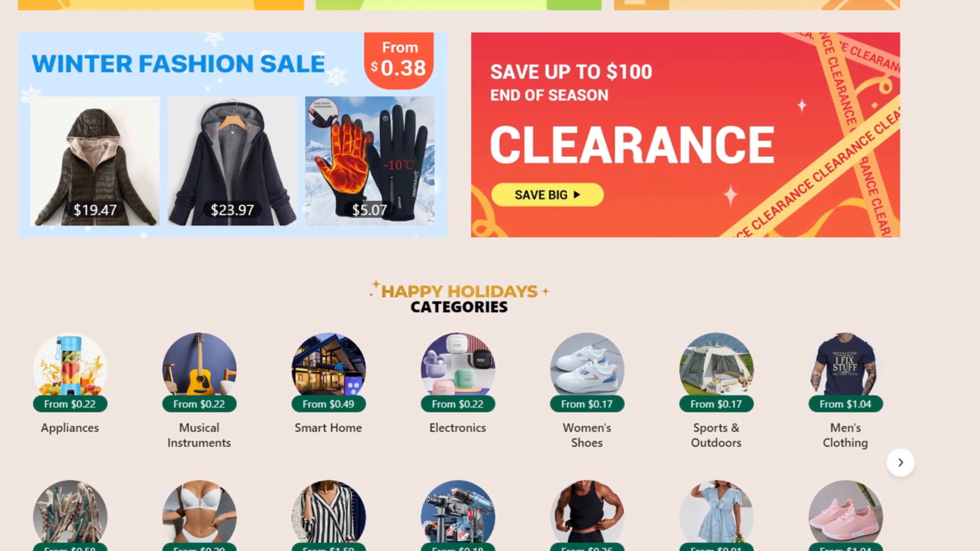
pyautogui.scroll(-3)
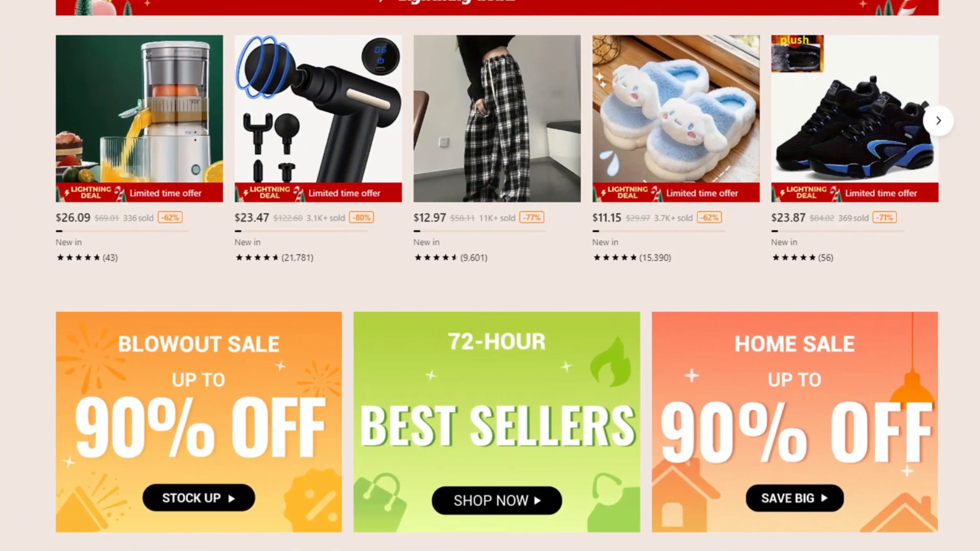